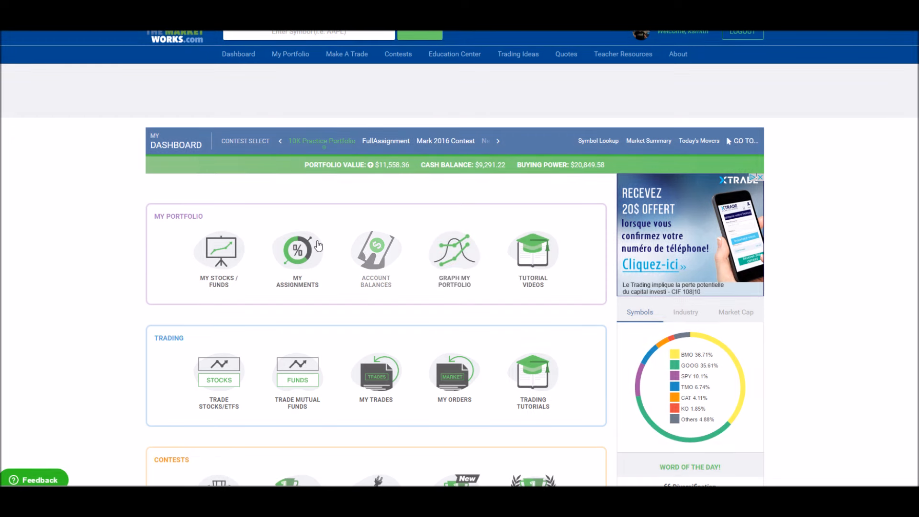
mouse_move(298, 380)
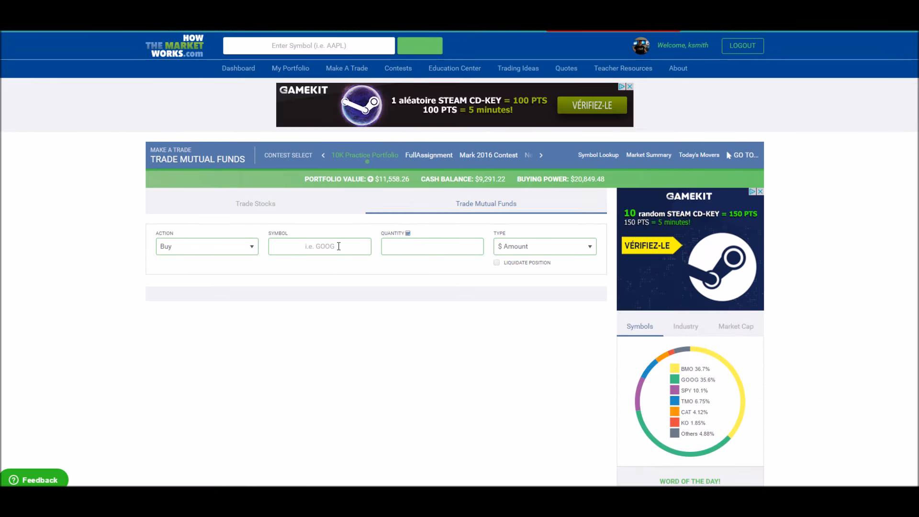
Preview a Buy order for 2500 of the Motley Fool Independence fund FOOLX
type("F")
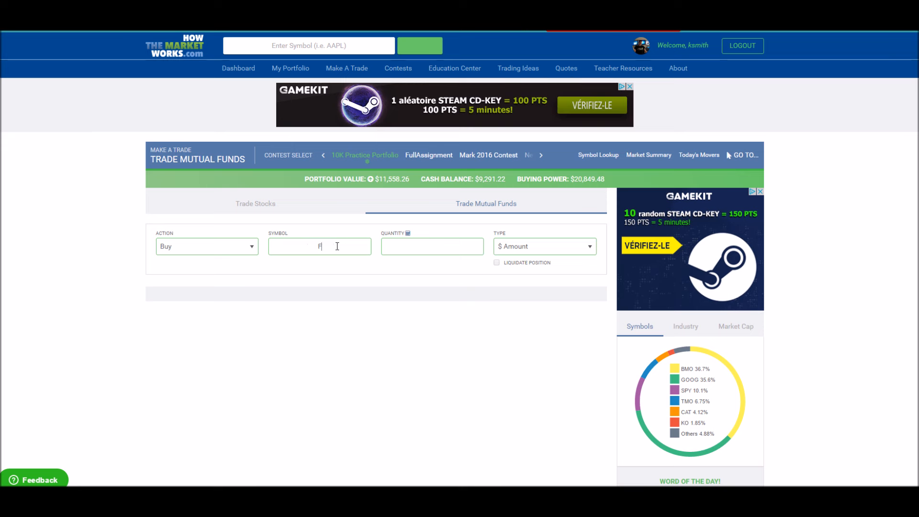
type("OOLX")
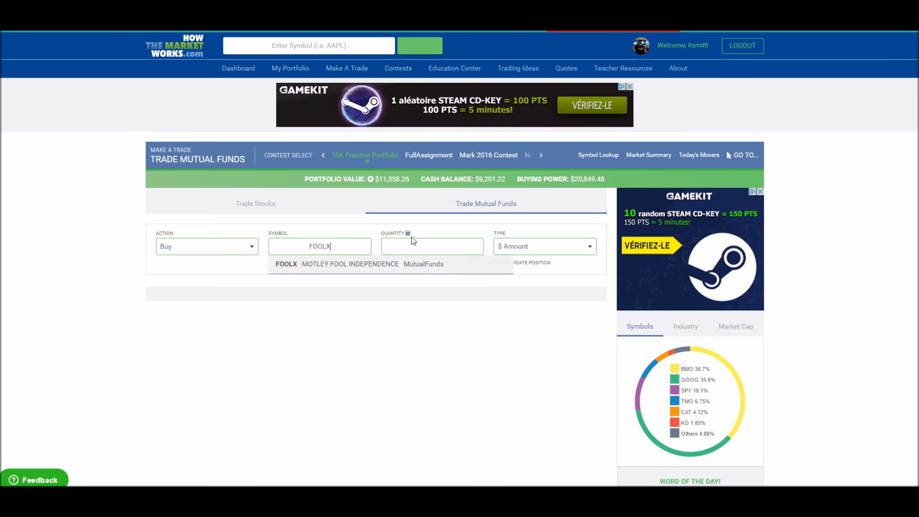
left_click(432, 246)
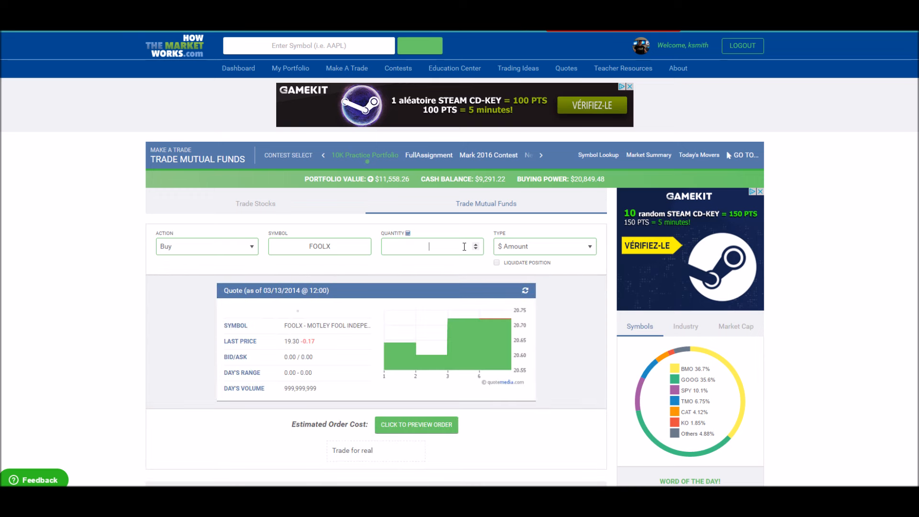
mouse_move(402, 238)
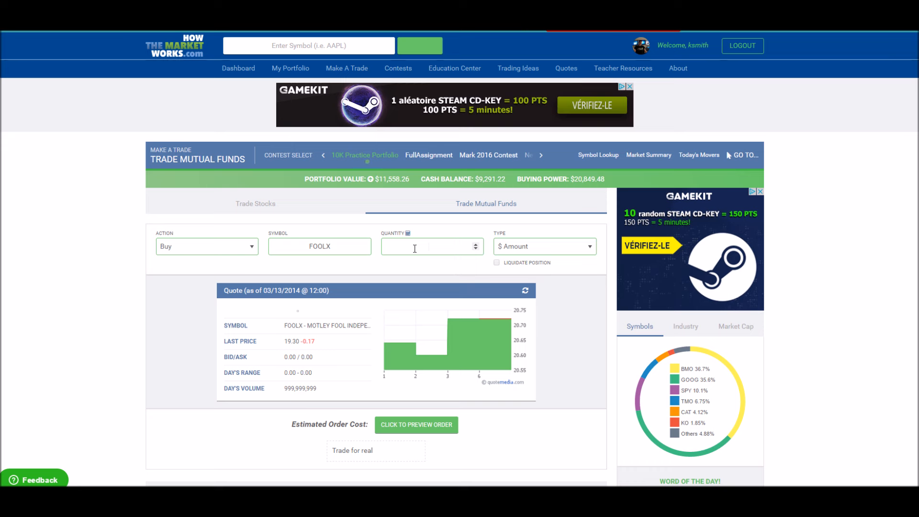
type("5000")
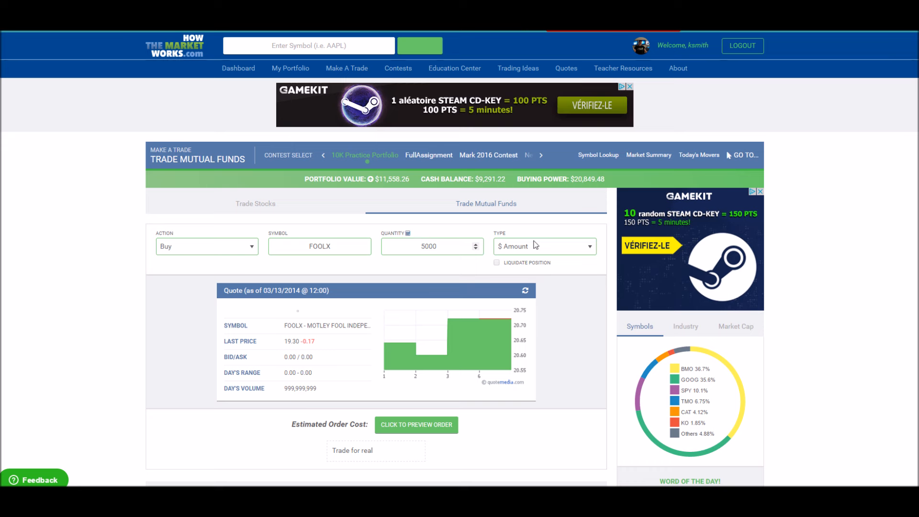
mouse_move(487, 250)
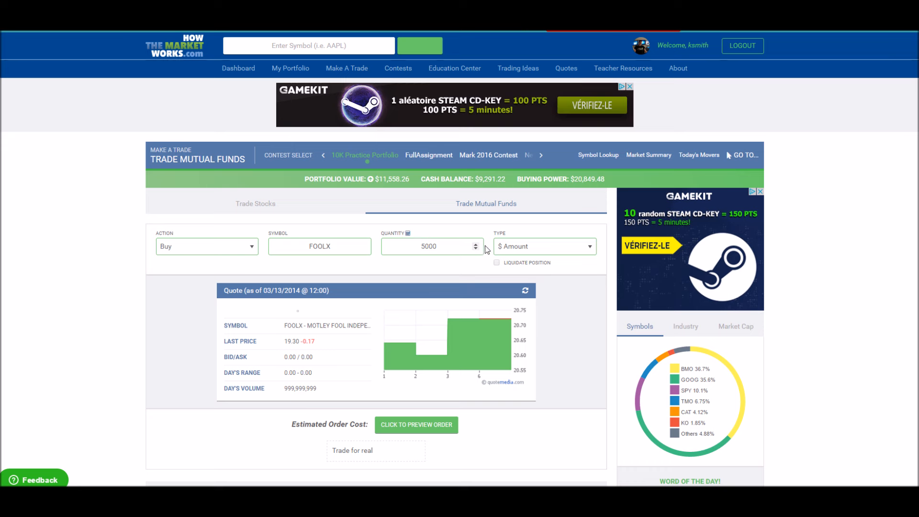
left_click(416, 424)
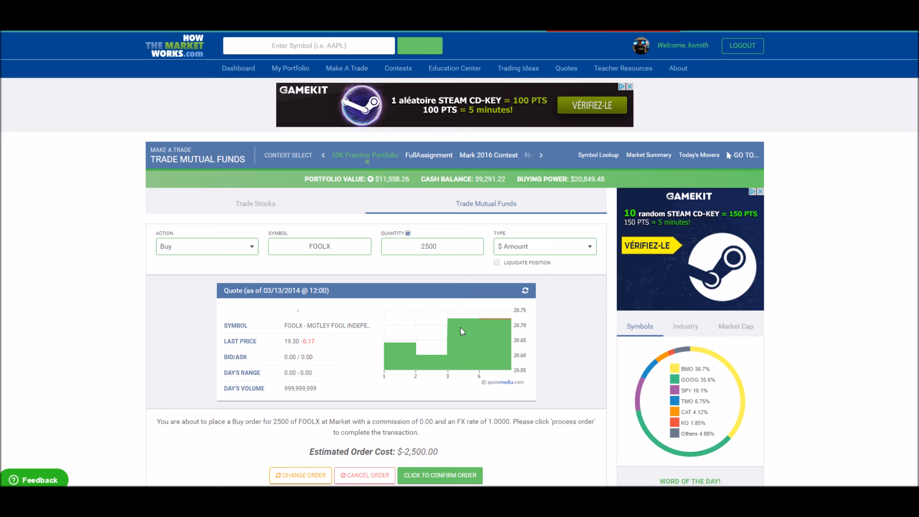
mouse_move(462, 328)
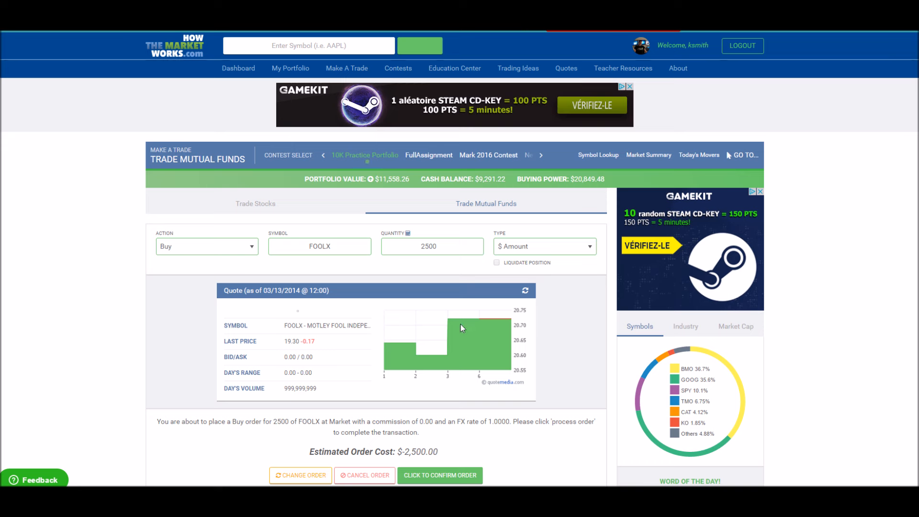
Confirm the previewed FOOLX buy order, dropping buying power to $18,352.95
scroll("down", 3)
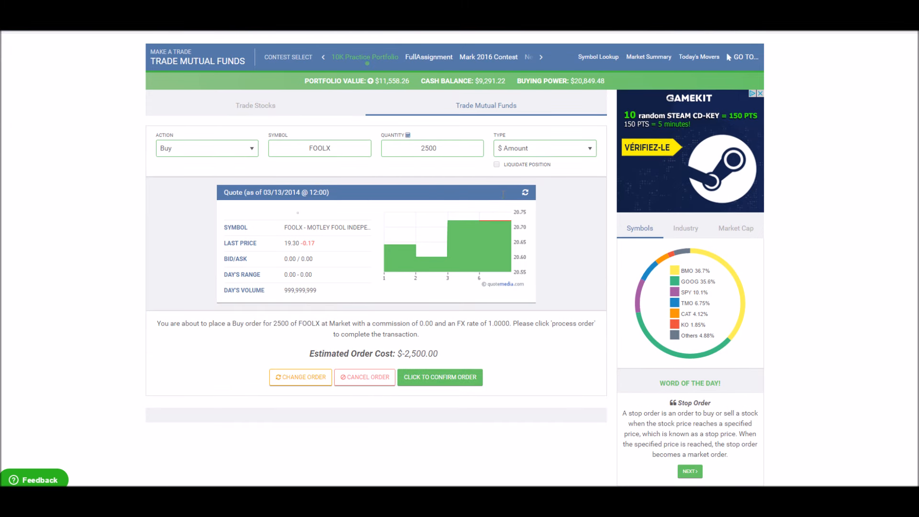
left_click(439, 376)
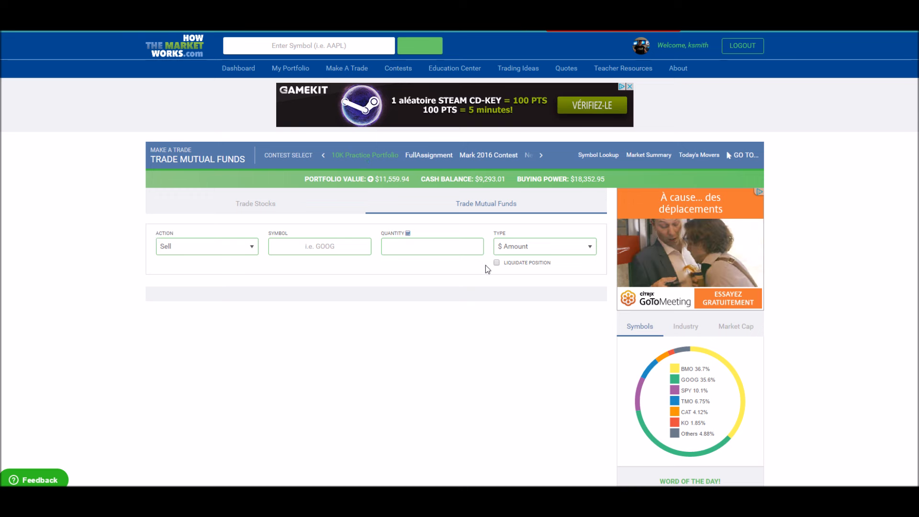
Set the mutual fund trade to Sell with Liquidate Position ticked
left_click(497, 262)
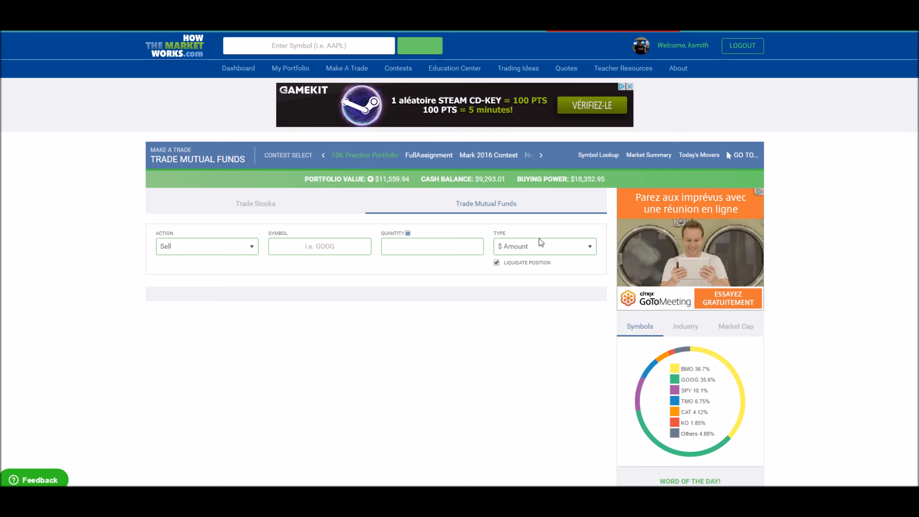